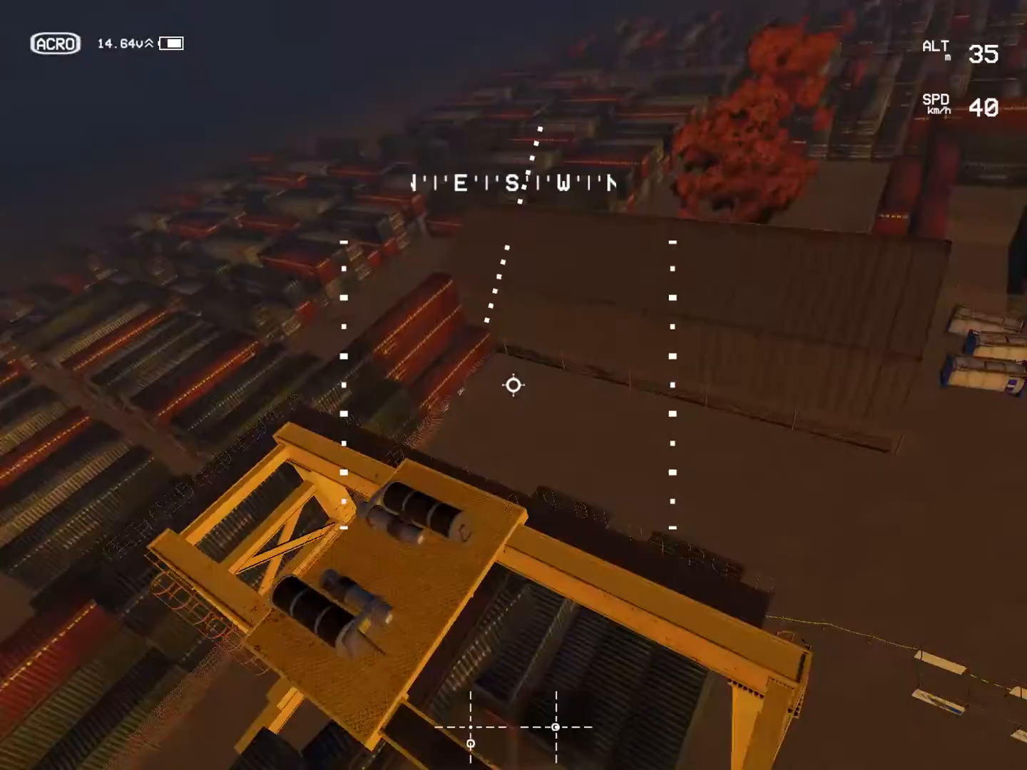
mouse_move(513, 385)
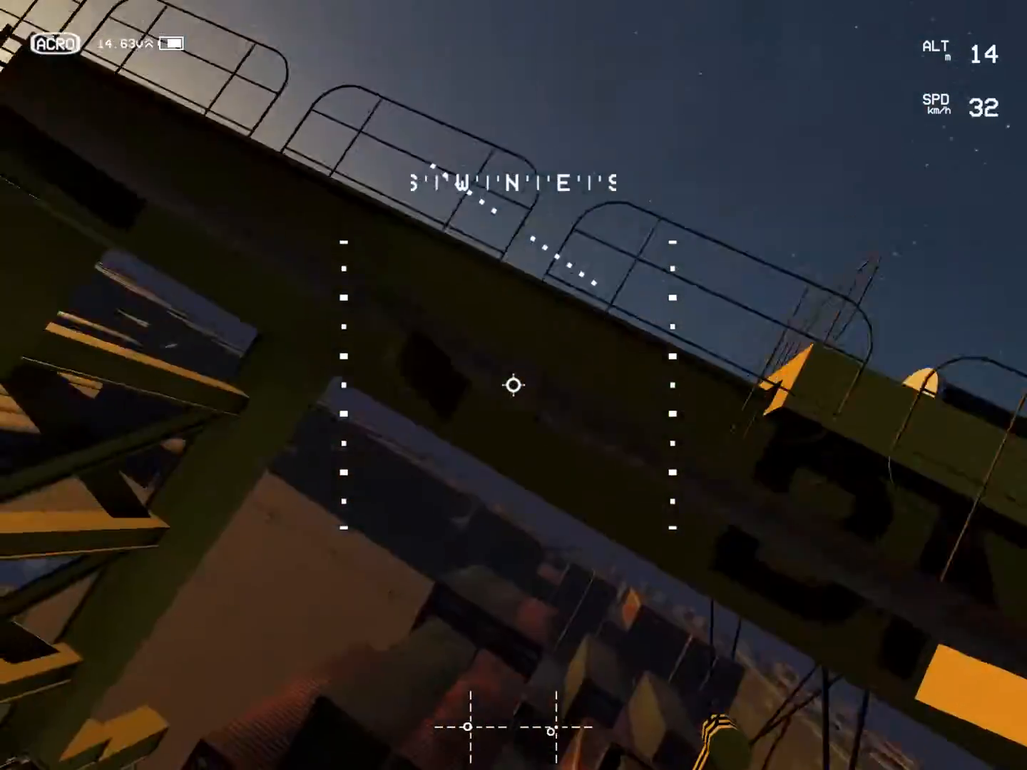